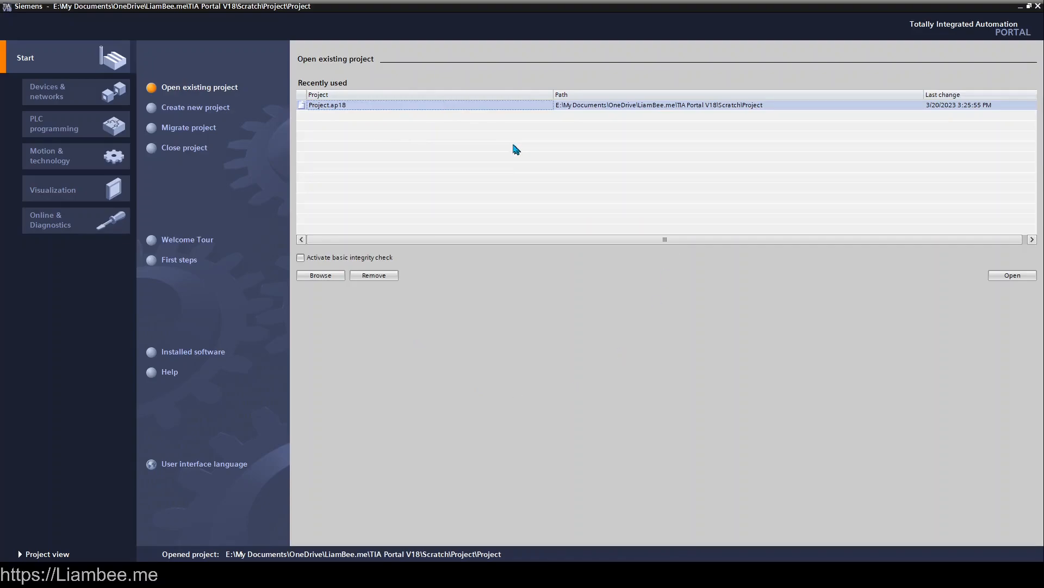
From the portal's Devices & networks page, switch to the full project view
click(196, 107)
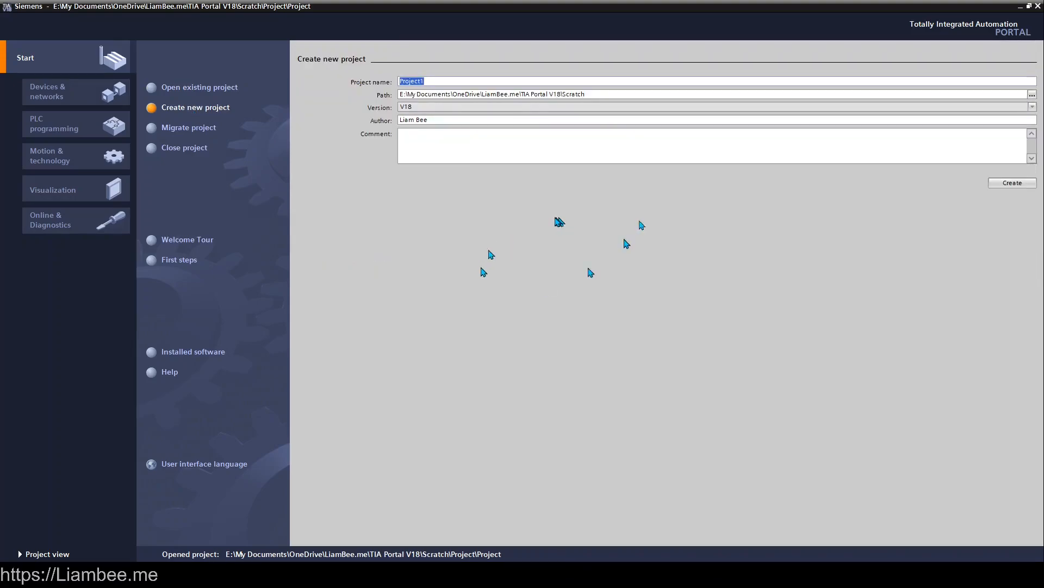
mouse_move(252, 132)
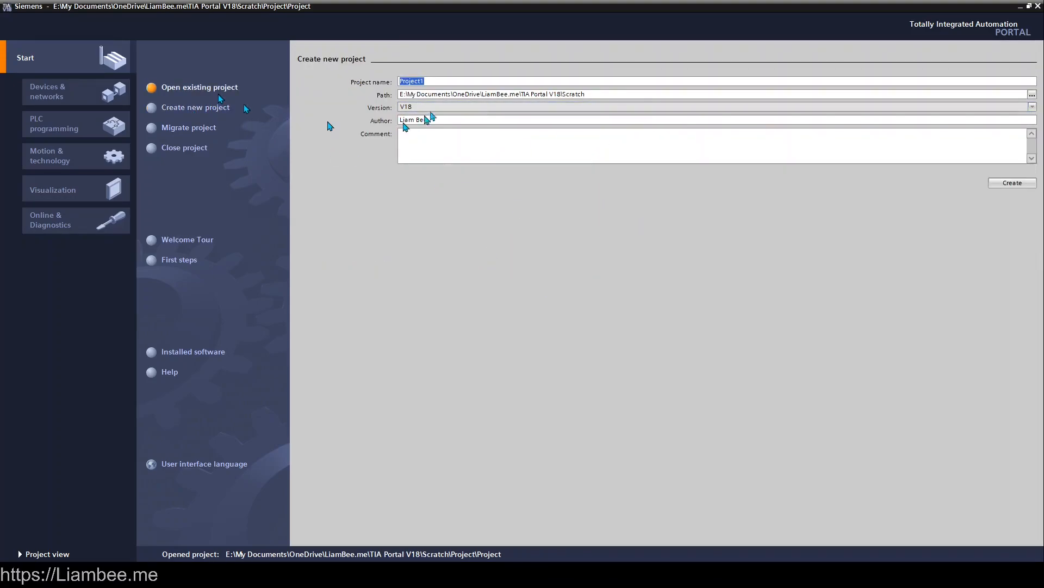
click(200, 87)
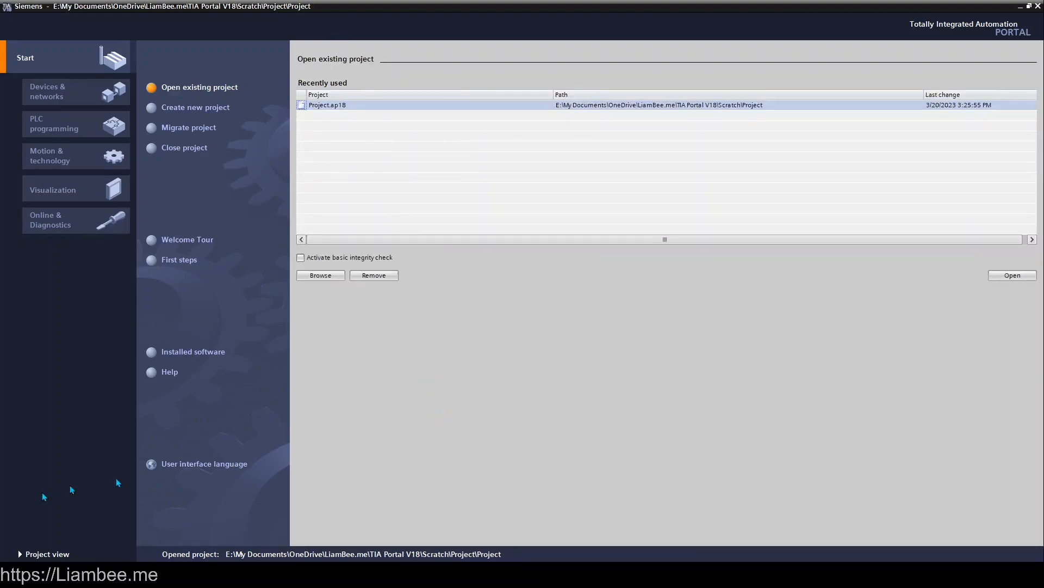
mouse_move(47, 554)
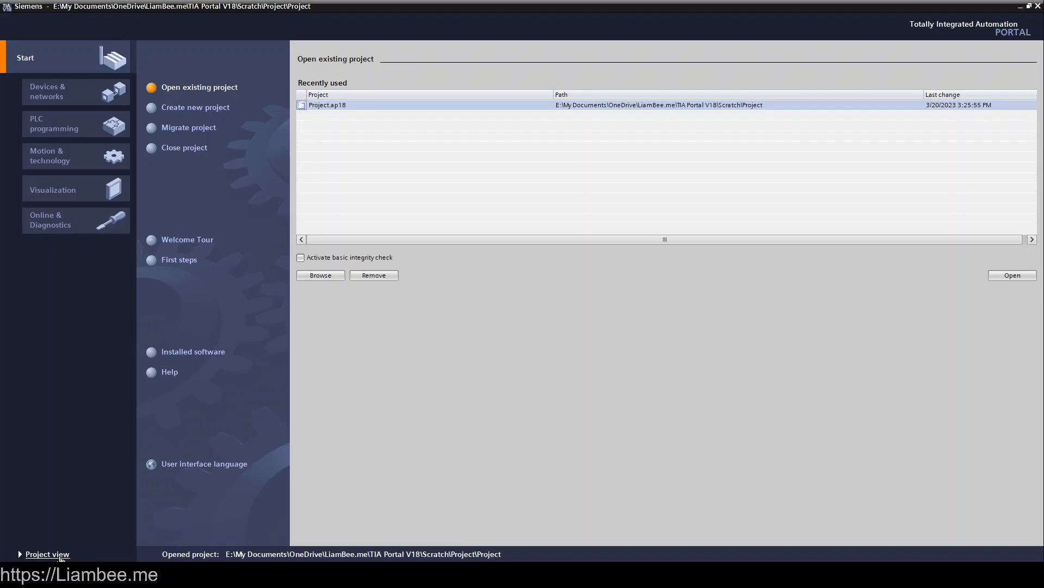
mouse_move(61, 459)
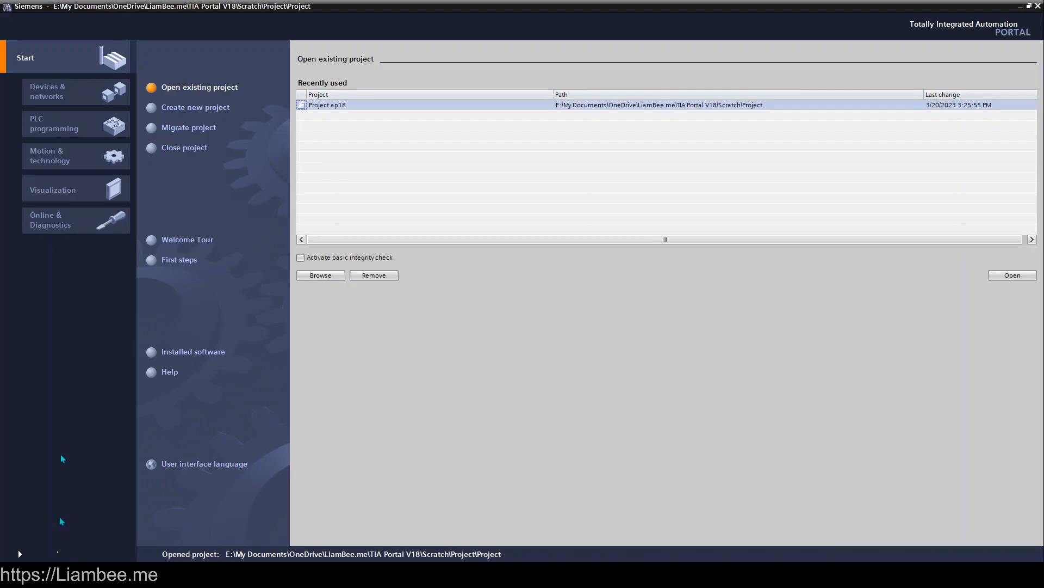
click(66, 91)
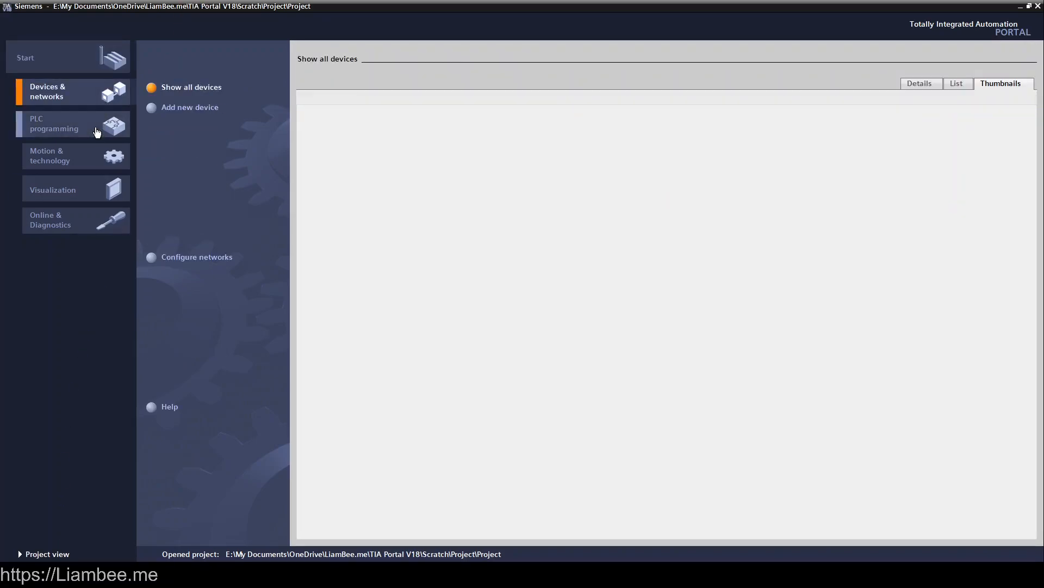
mouse_move(167, 300)
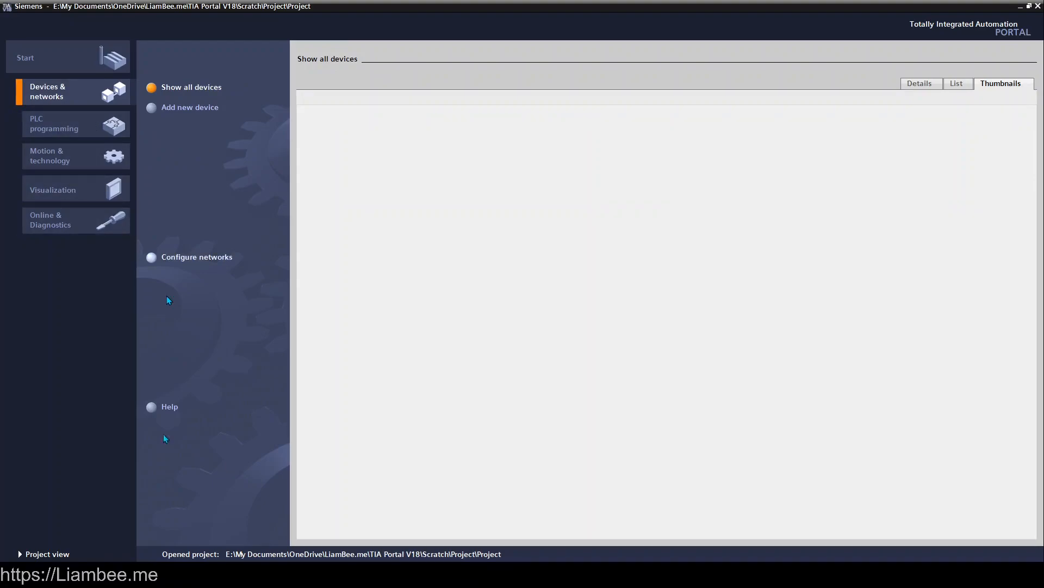
click(46, 554)
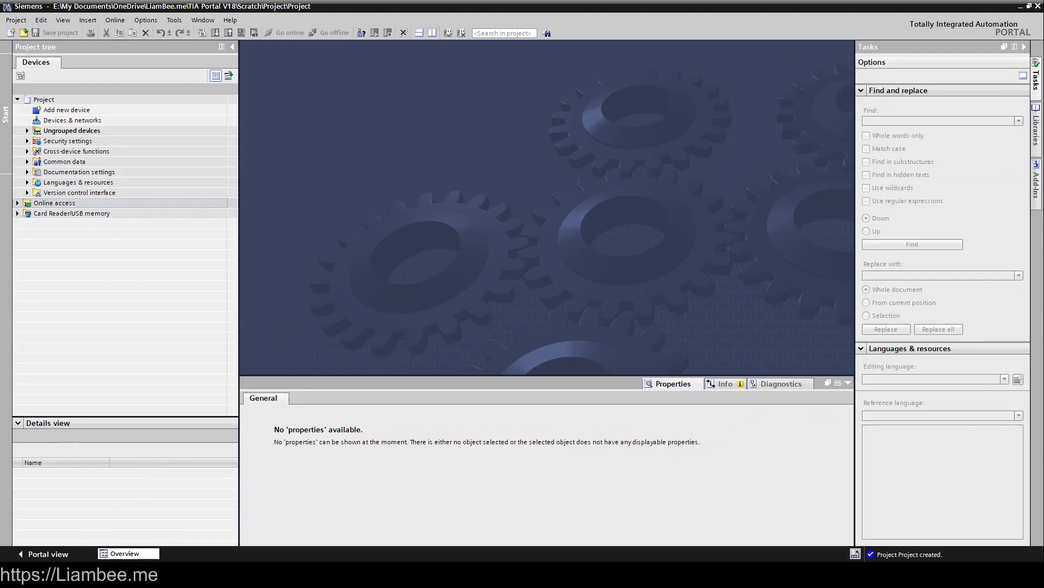
mouse_move(238, 335)
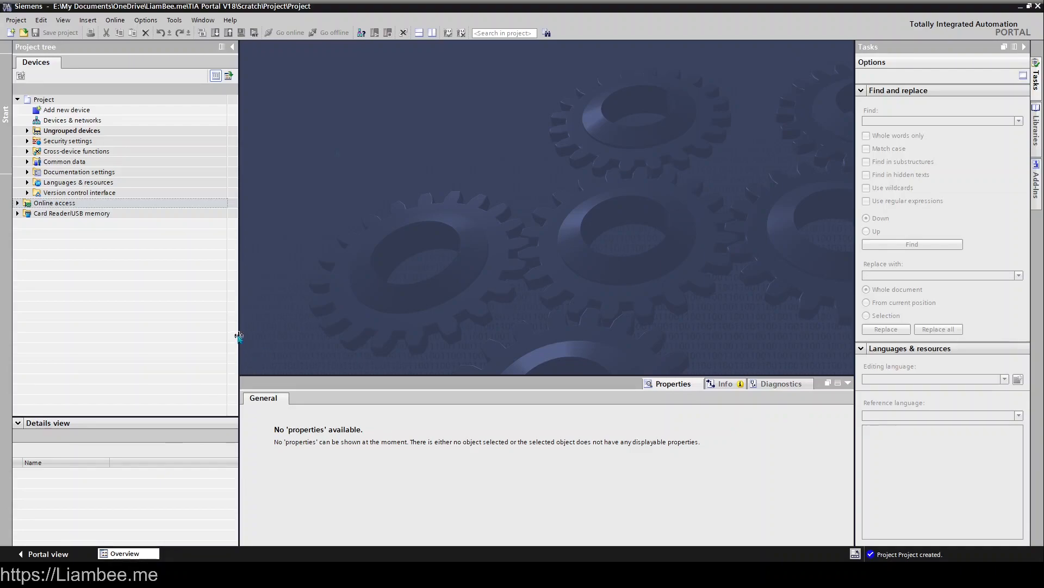
mouse_move(336, 153)
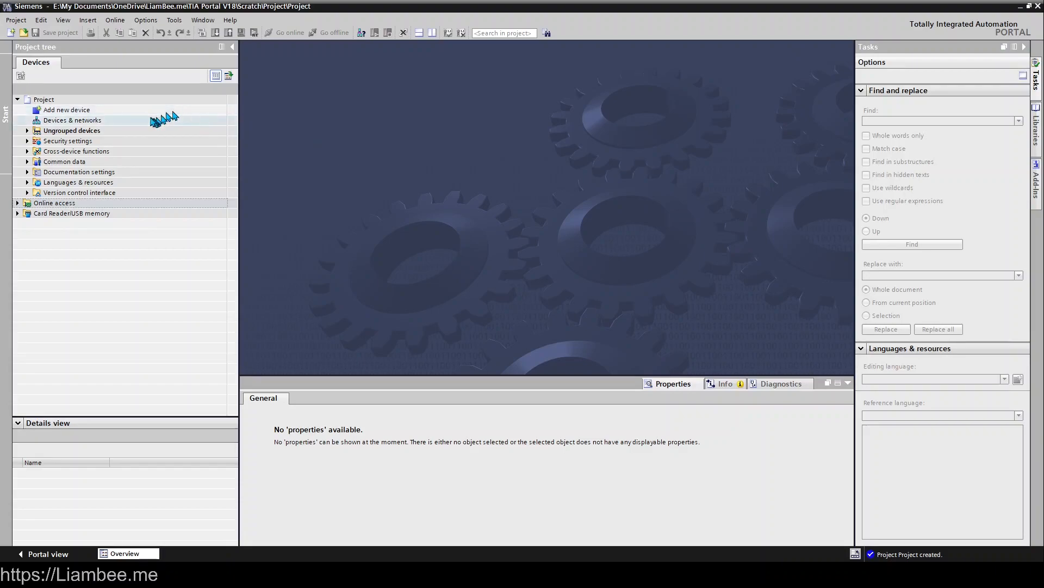
Start adding a new device and settle on the Controllers category after browsing HMI and PC systems
click(66, 110)
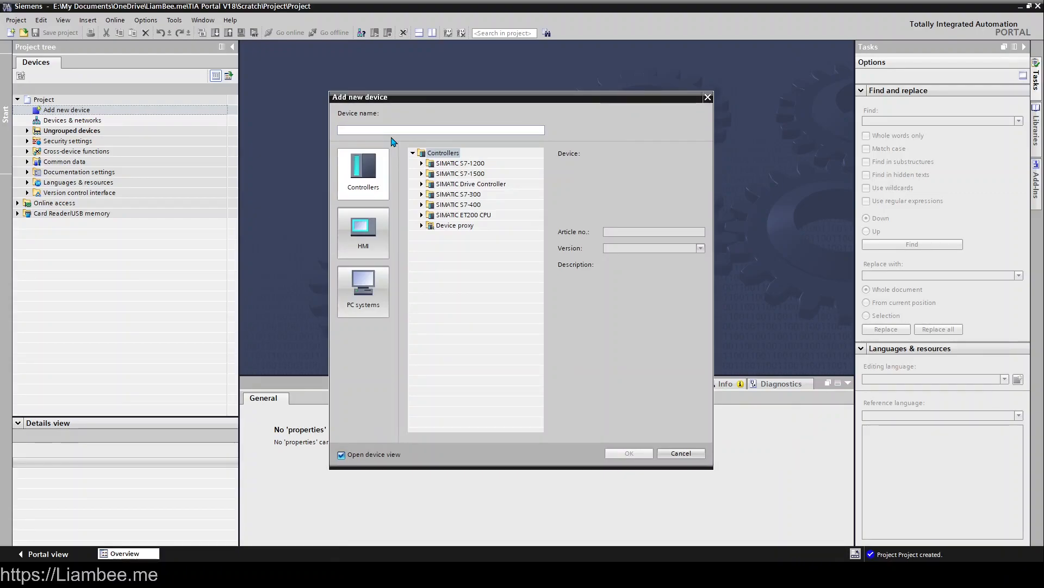
mouse_move(600, 209)
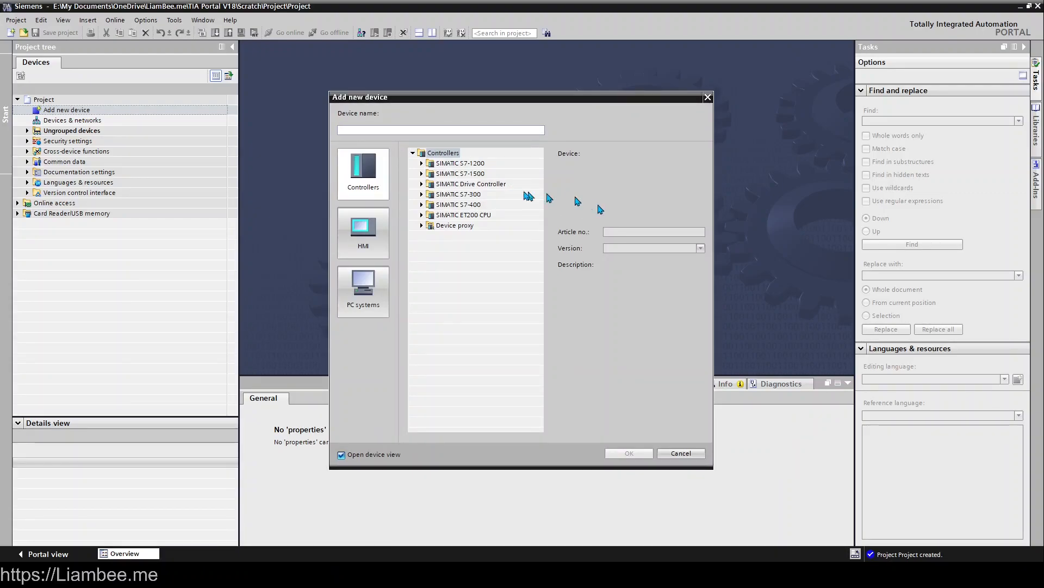
click(364, 233)
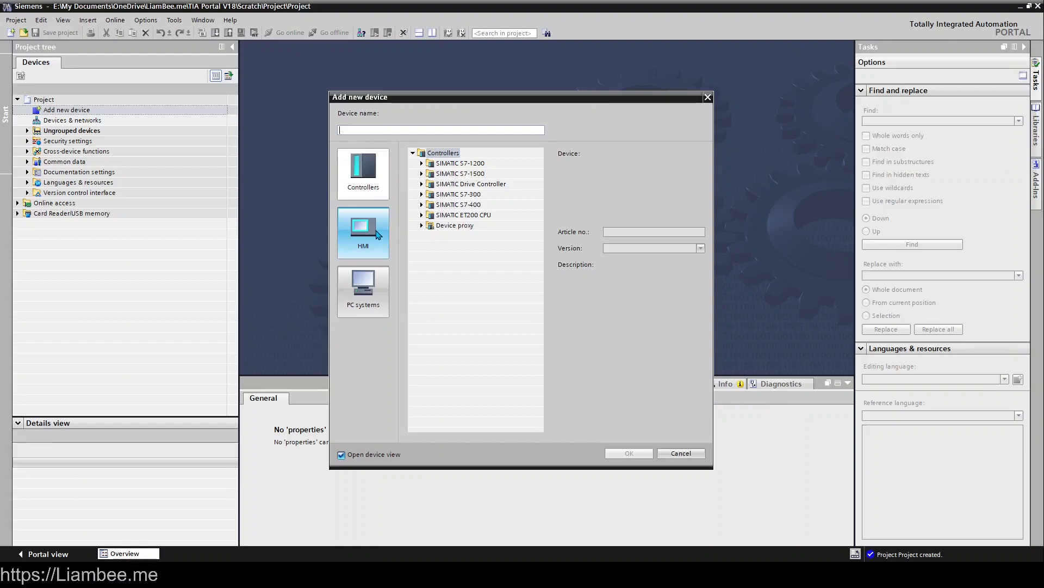
click(363, 291)
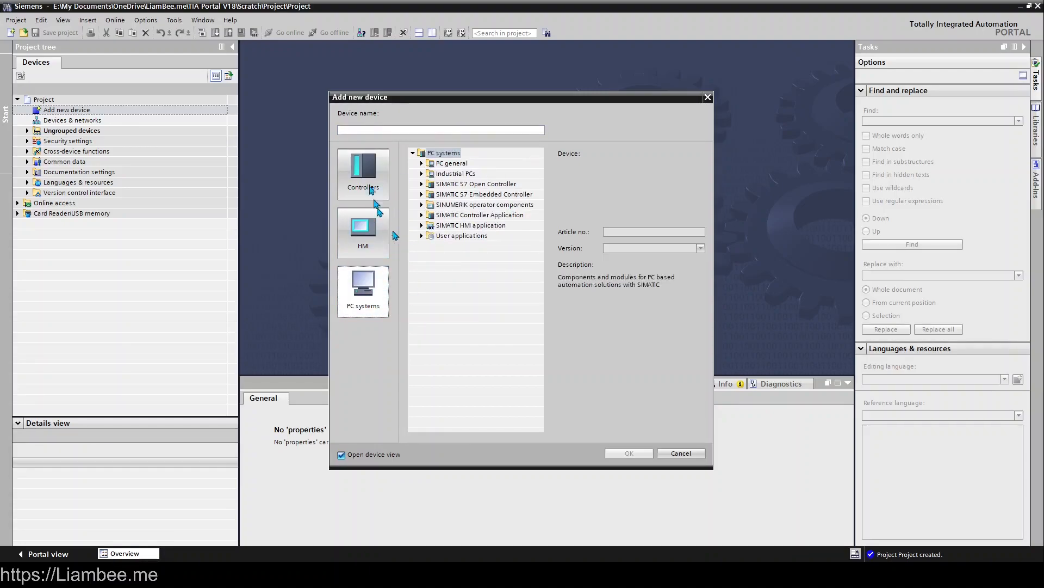
click(364, 169)
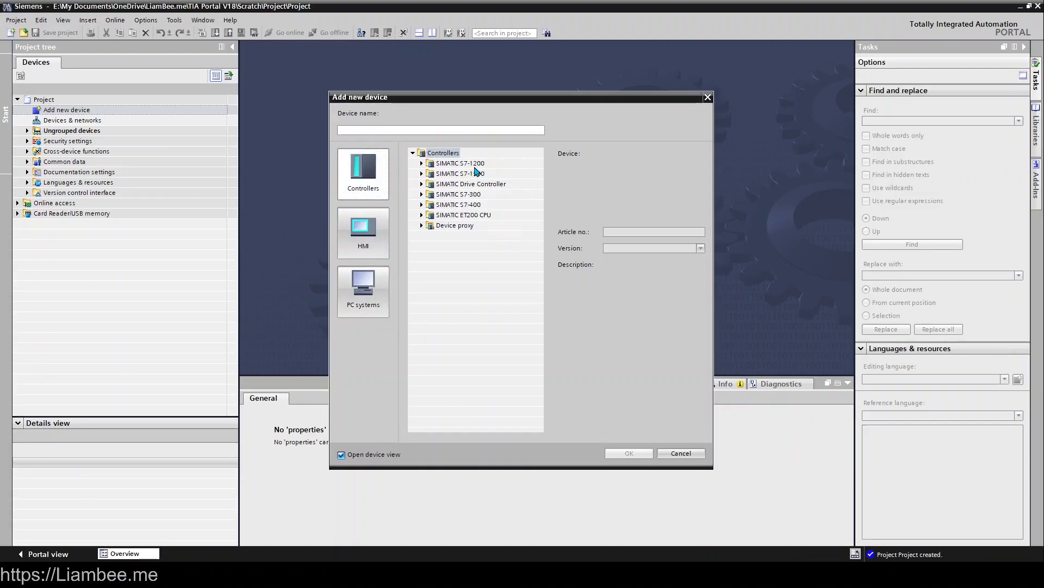
Expand SIMATIC S7-1500 CPU 1511-1 PN and compare its article-number variants
click(422, 173)
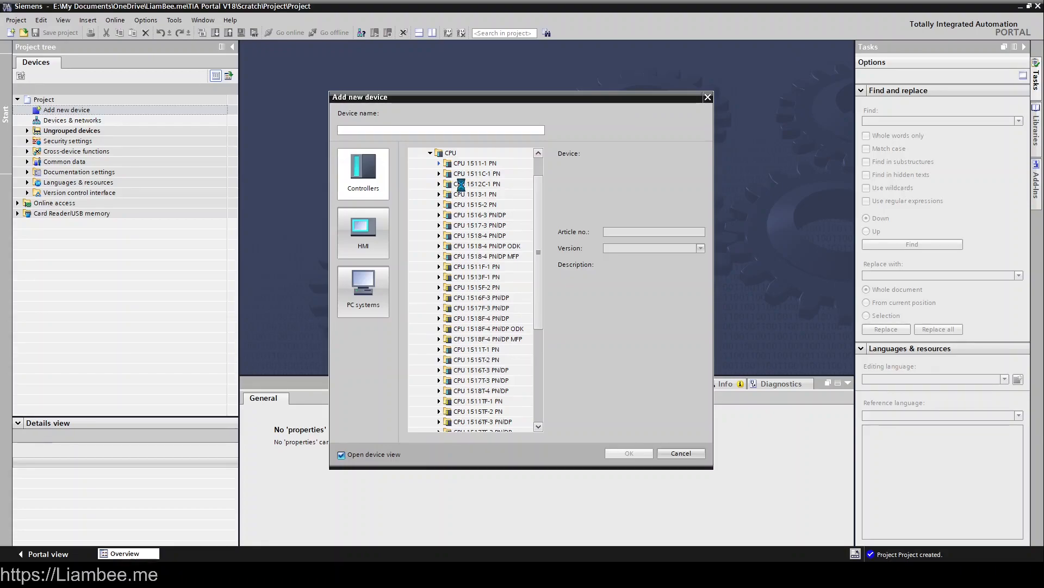
click(440, 163)
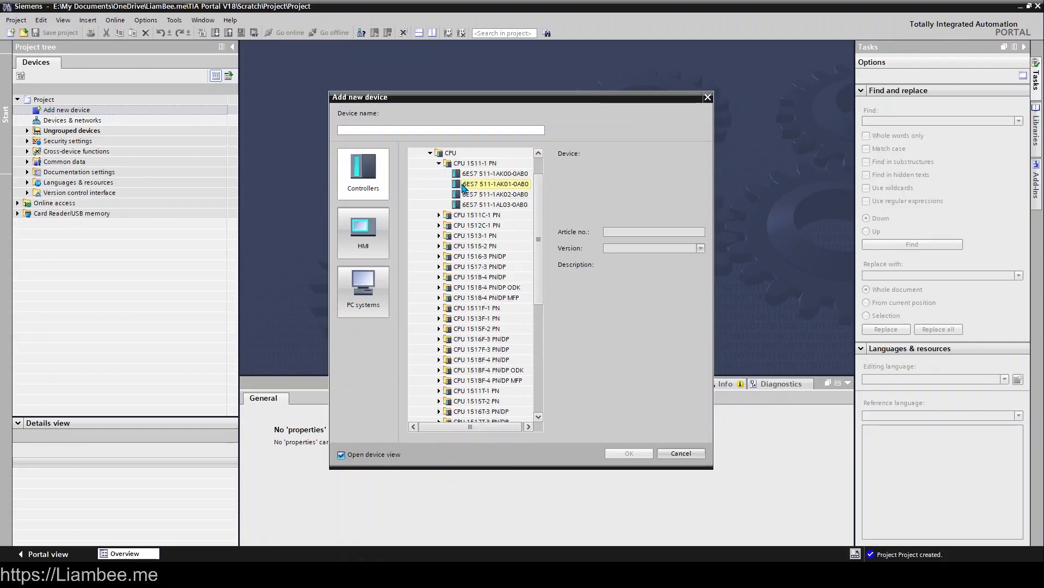
click(494, 205)
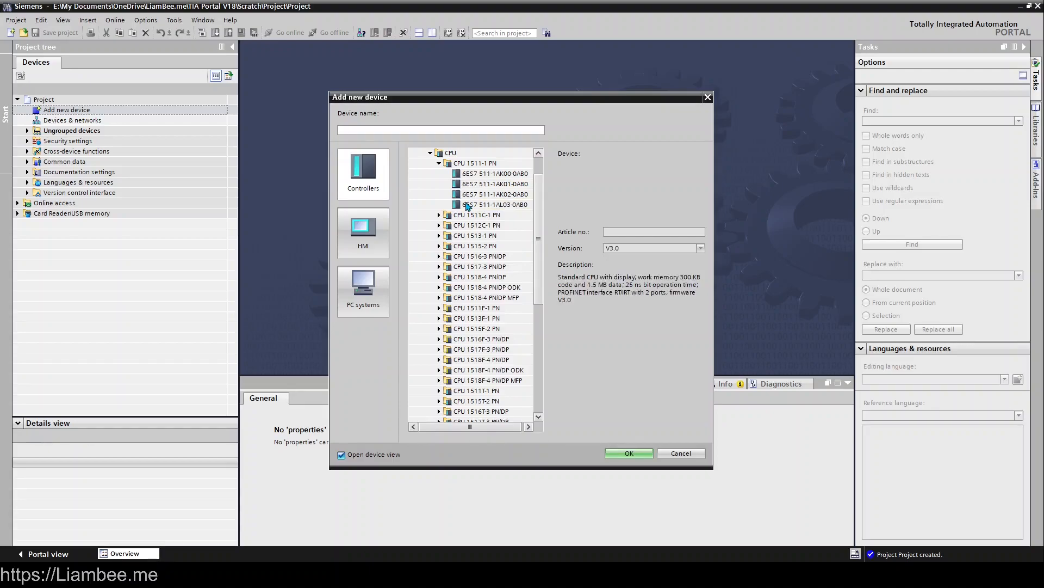
click(494, 204)
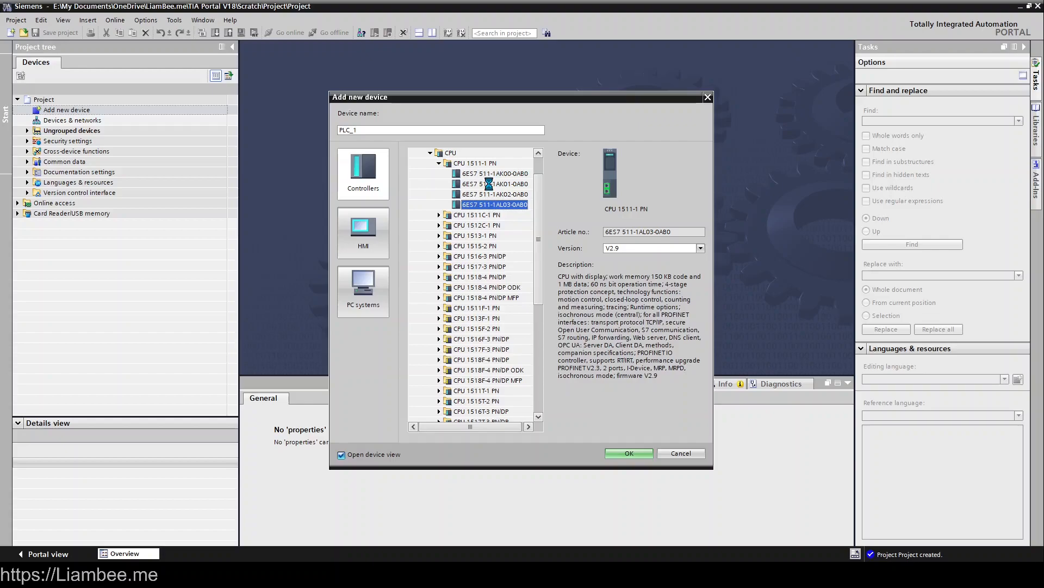
click(494, 183)
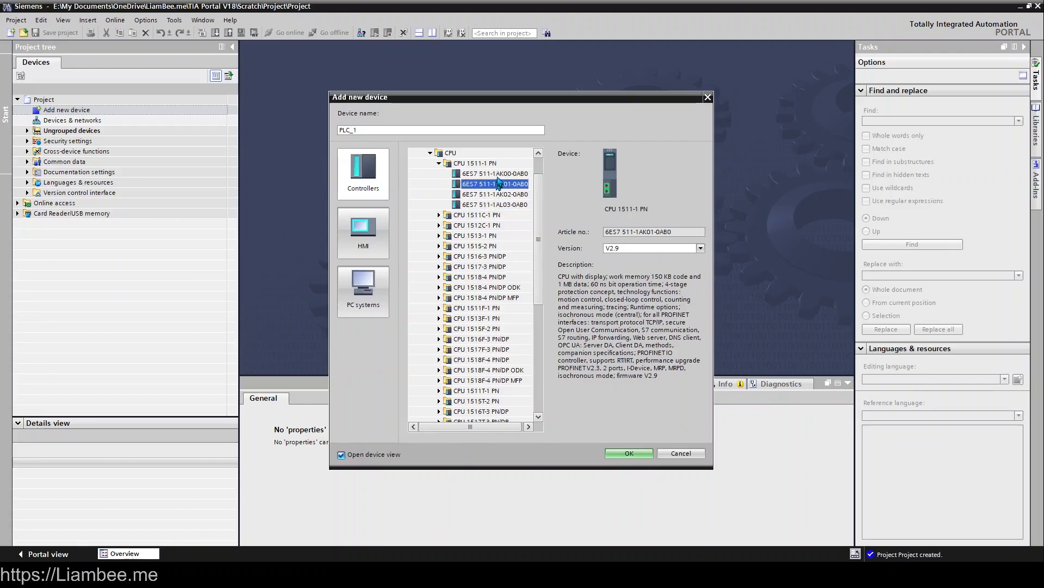
click(494, 173)
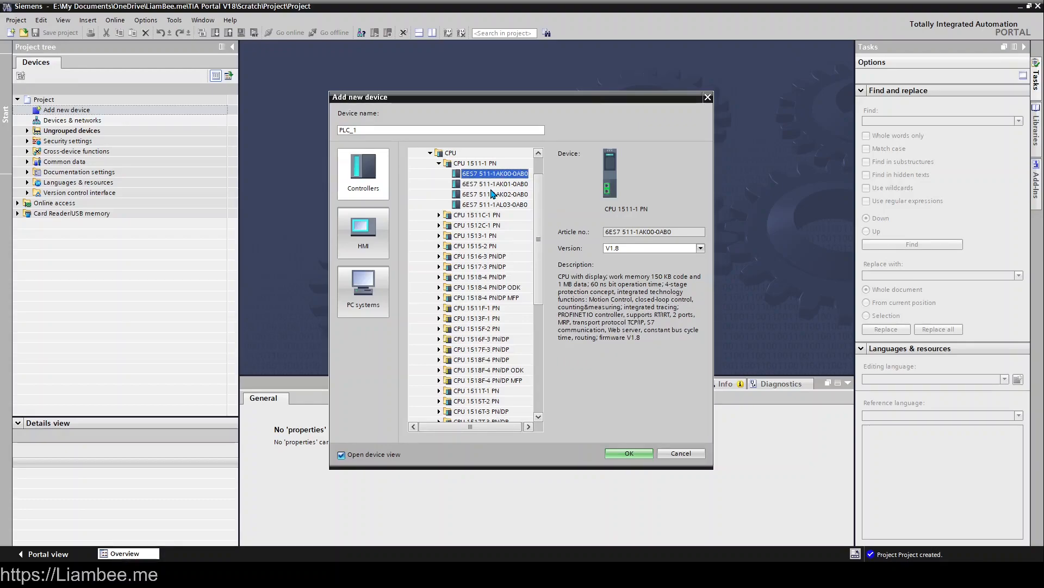
mouse_move(493, 200)
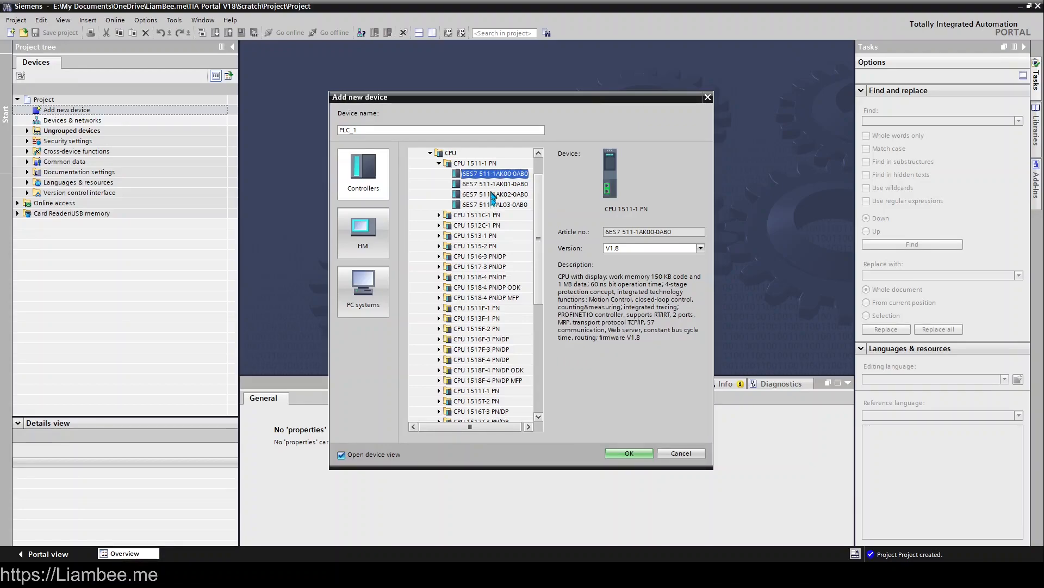
Select variant 6ES7 511-1AL03-0AB0, firmware V3.0, and confirm it as PLC_1
click(494, 204)
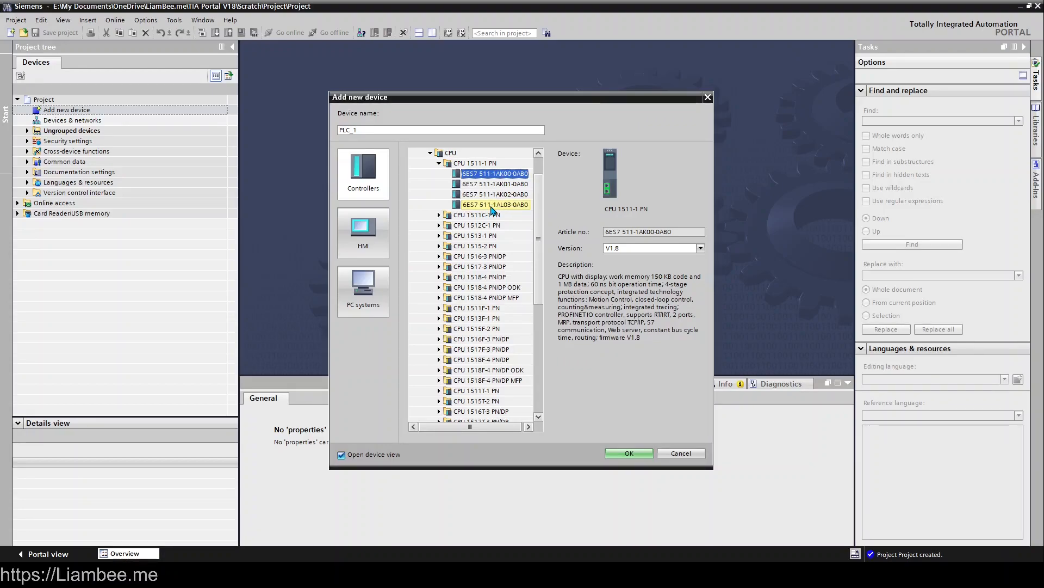
click(495, 204)
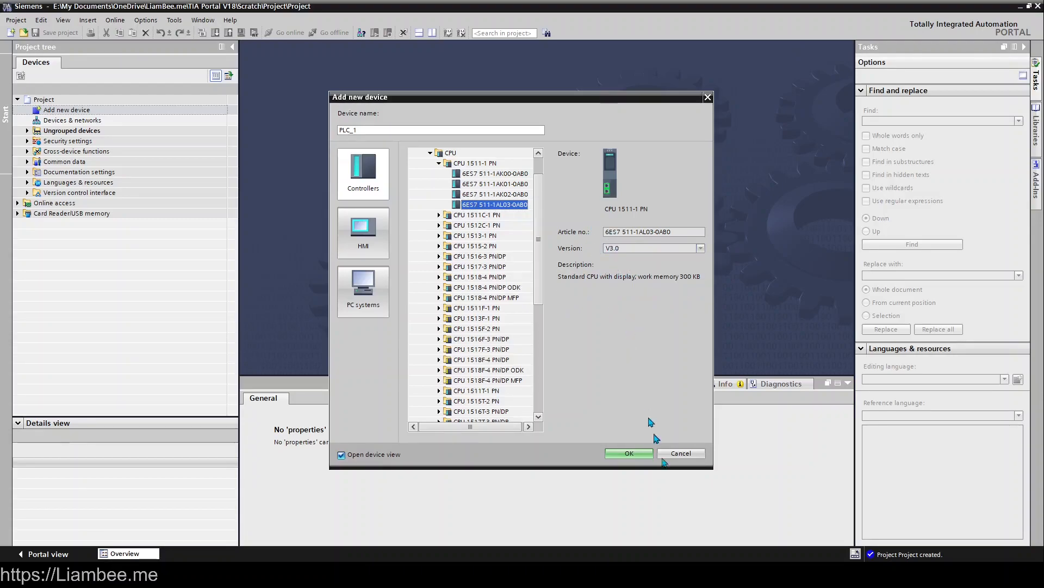
click(628, 453)
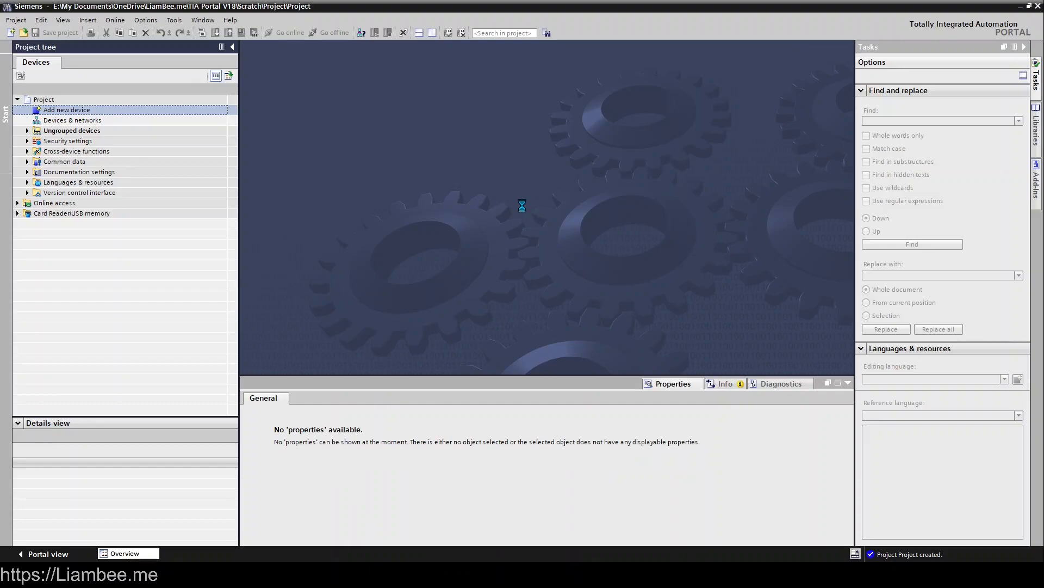
Add the CPU 1511-1 PN as PLC_1 so its security settings wizard appears
click(67, 110)
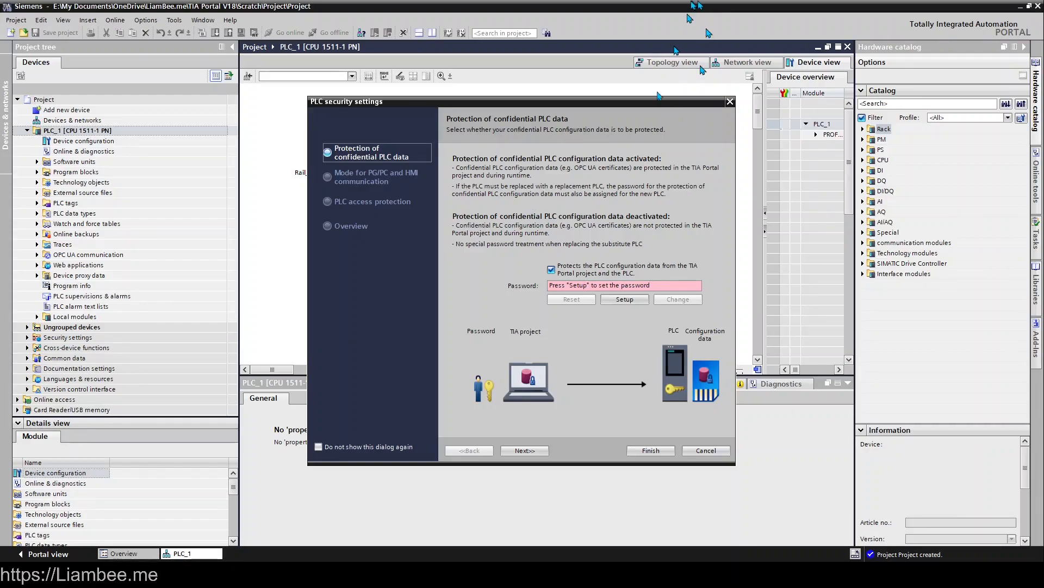
mouse_move(545, 361)
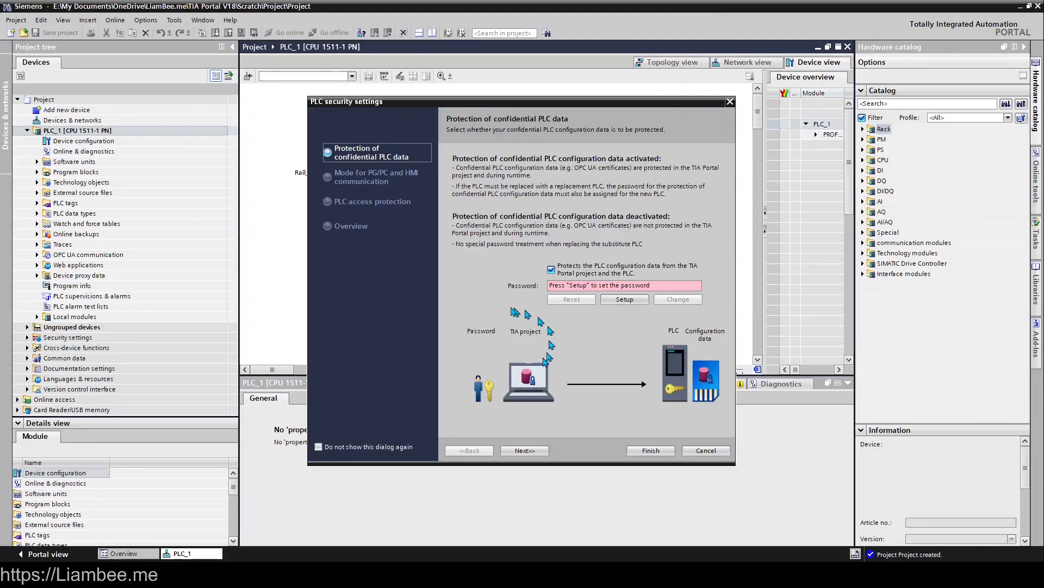
mouse_move(566, 357)
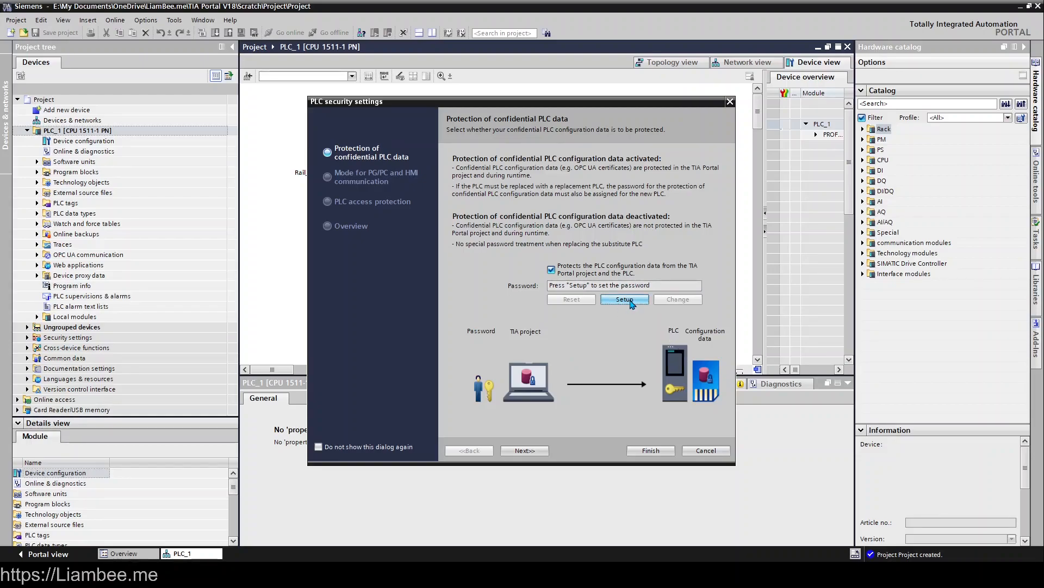
Cancel the configuration data password and turn off protection of confidential PLC data, then proceed
click(625, 298)
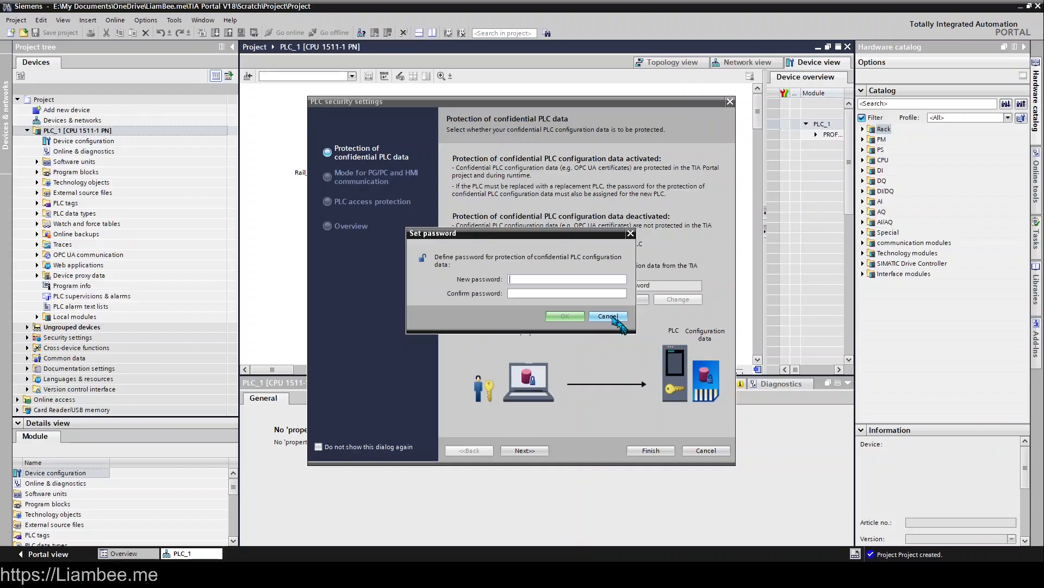
click(607, 315)
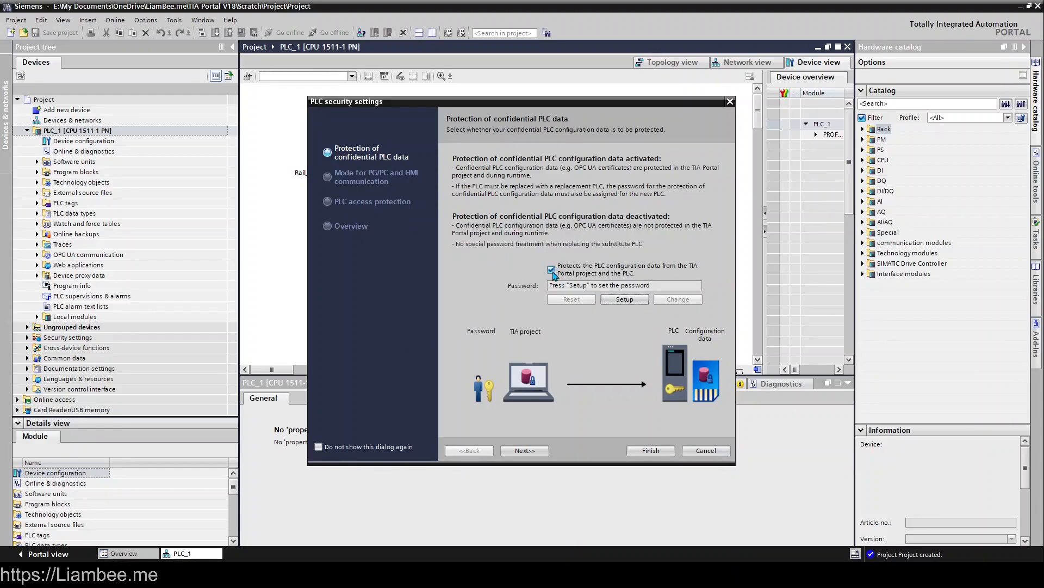
click(552, 270)
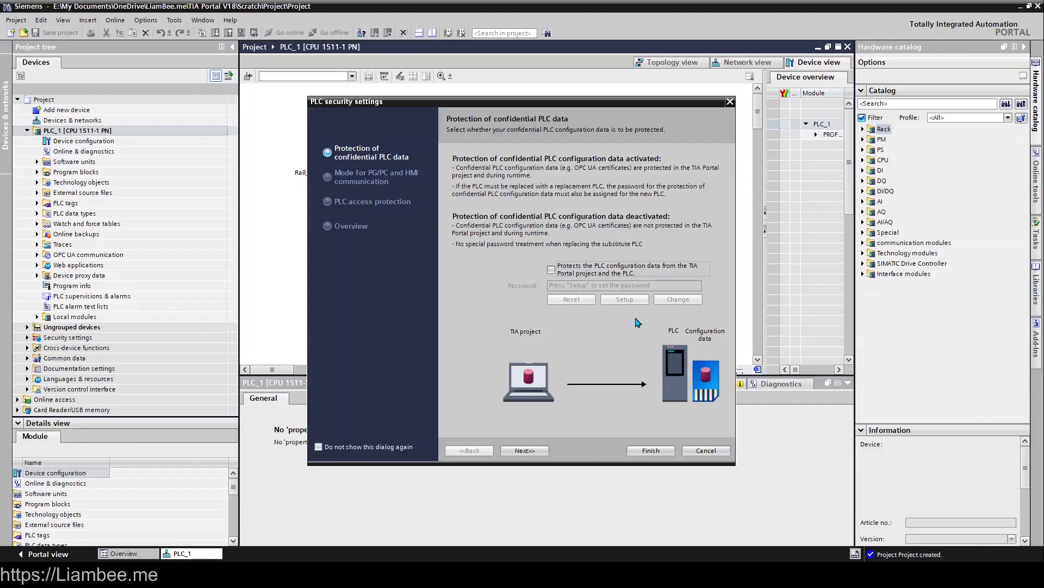
mouse_move(576, 404)
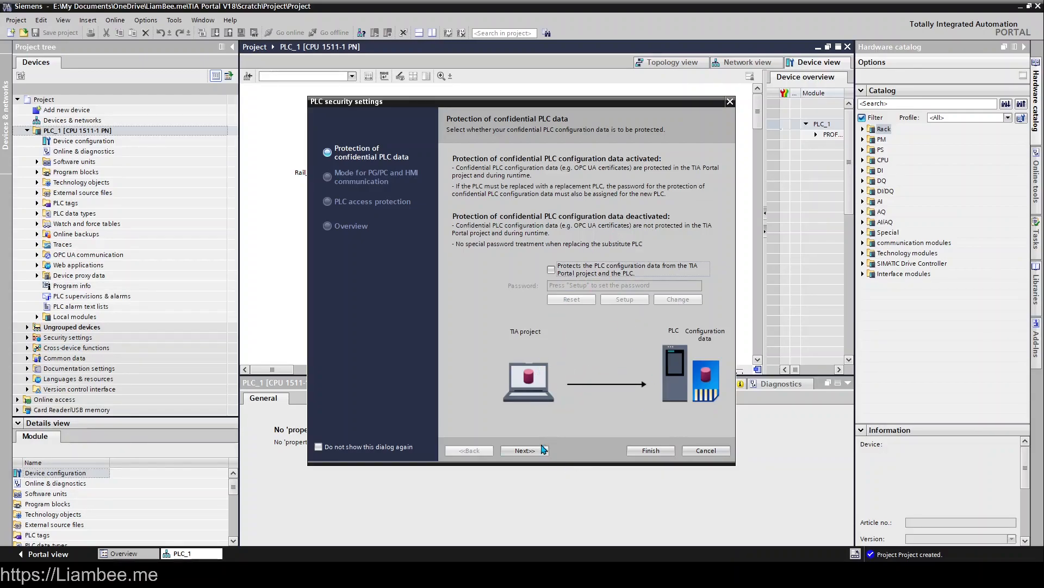
click(524, 450)
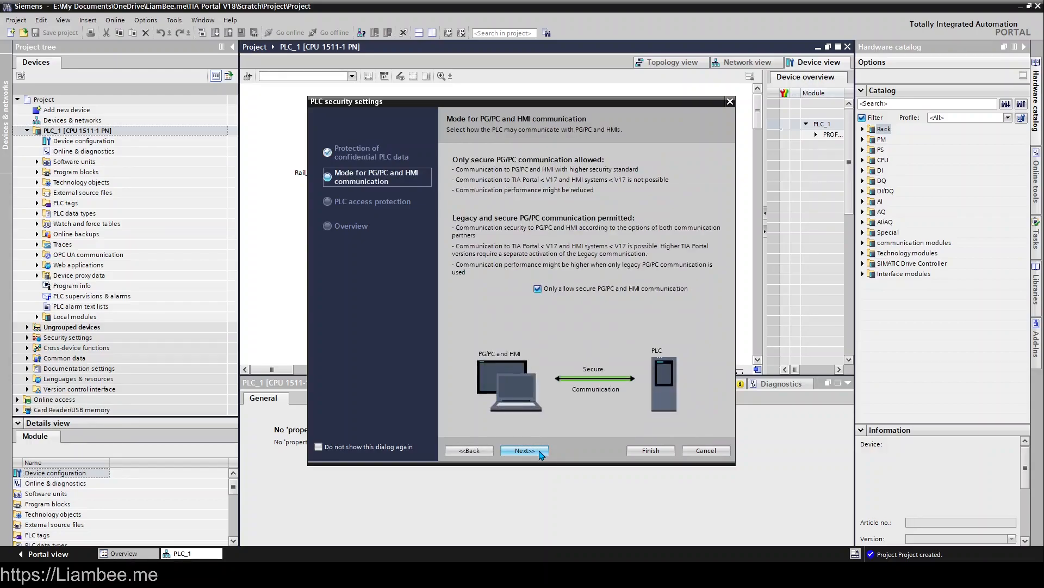
mouse_move(498, 254)
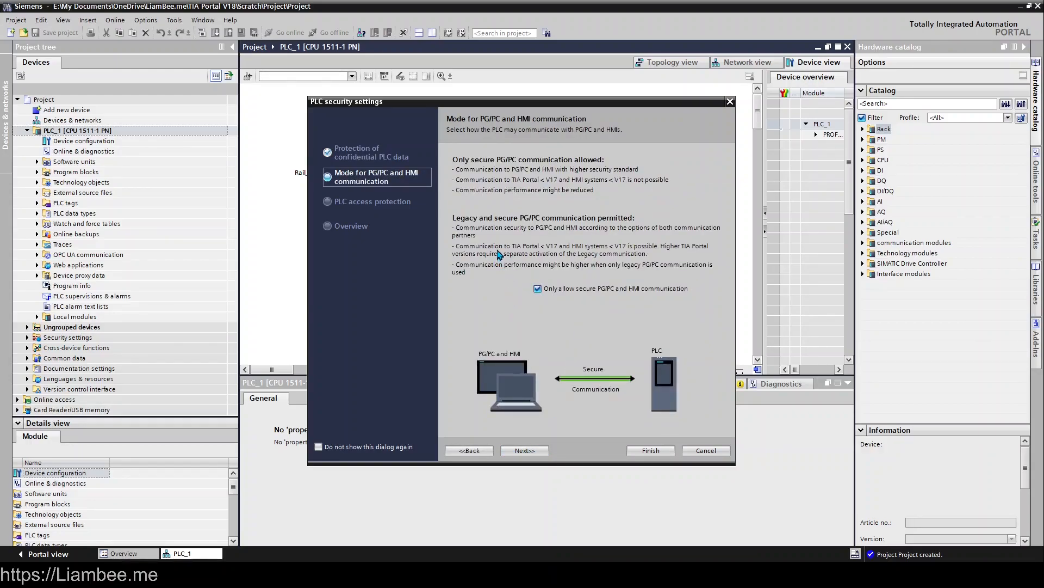
mouse_move(489, 307)
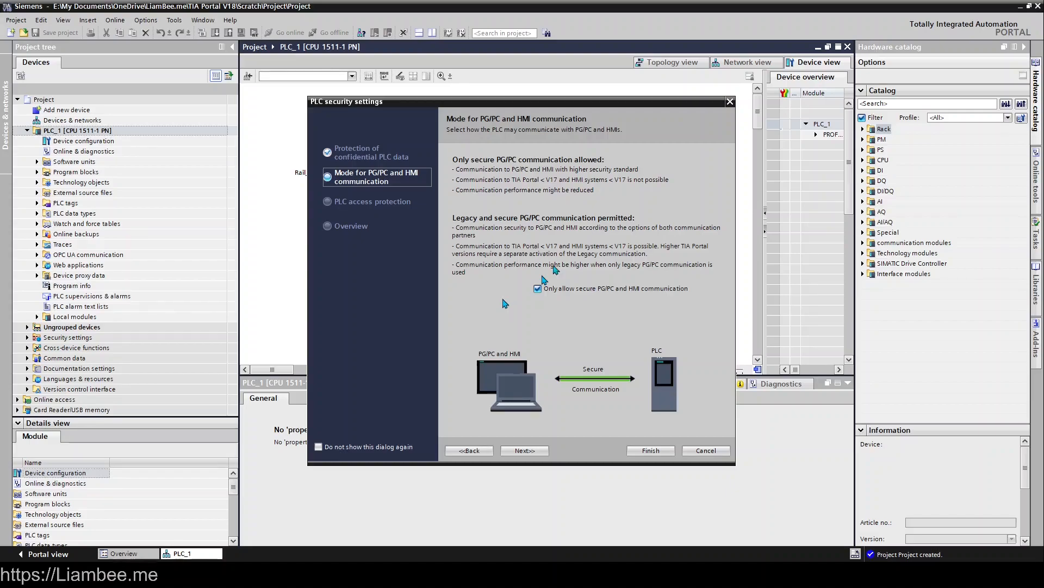
mouse_move(513, 316)
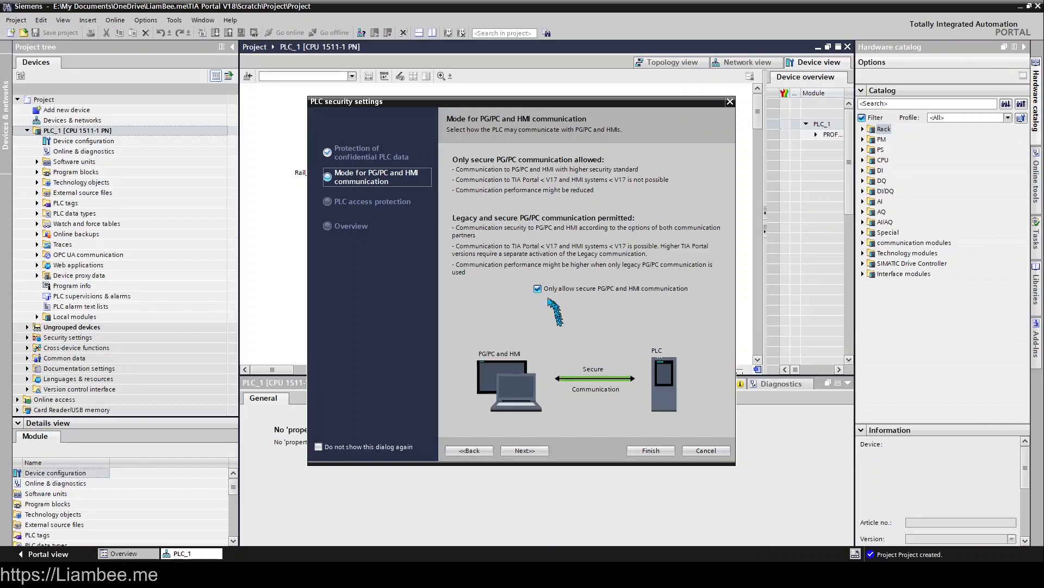
Allow legacy PG/PC and HMI communication alongside secure, then proceed to access protection
click(537, 287)
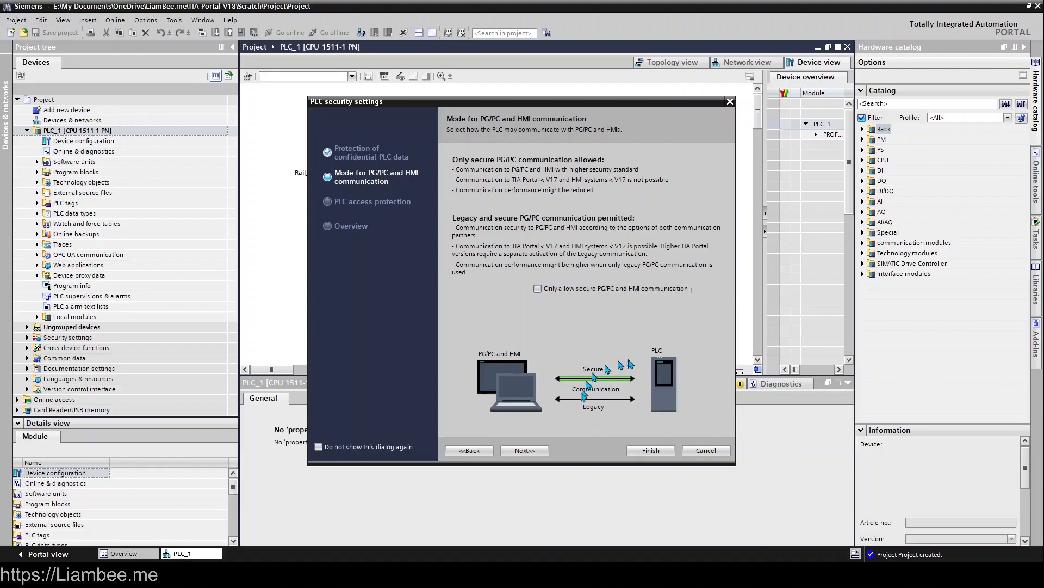
mouse_move(636, 370)
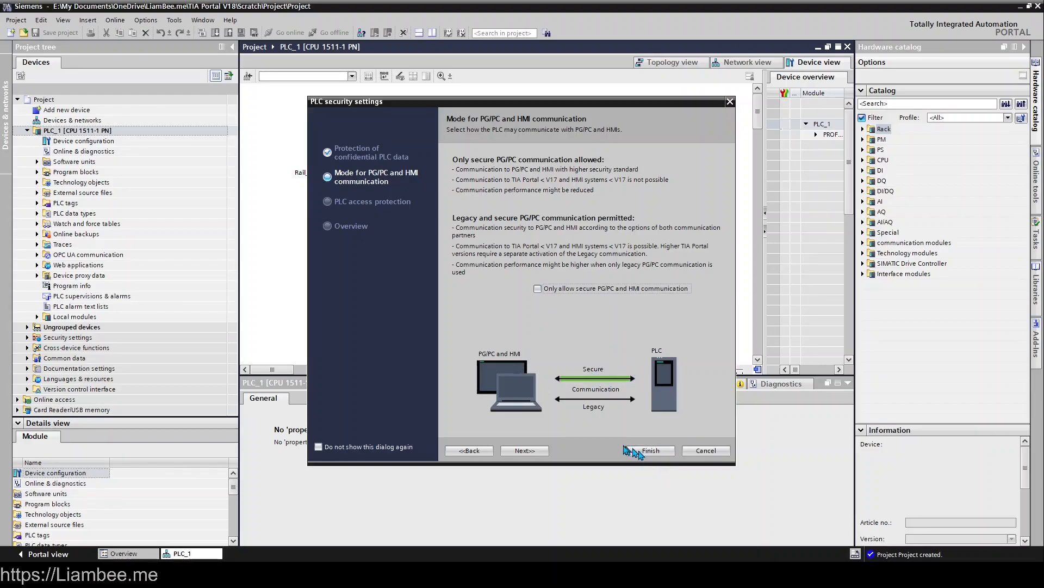
mouse_move(609, 417)
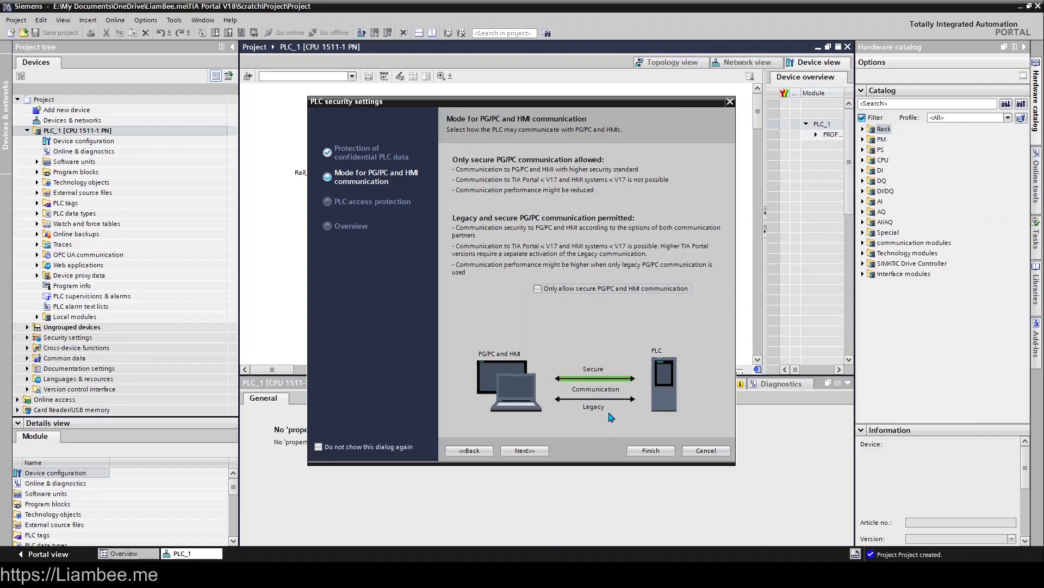
click(525, 449)
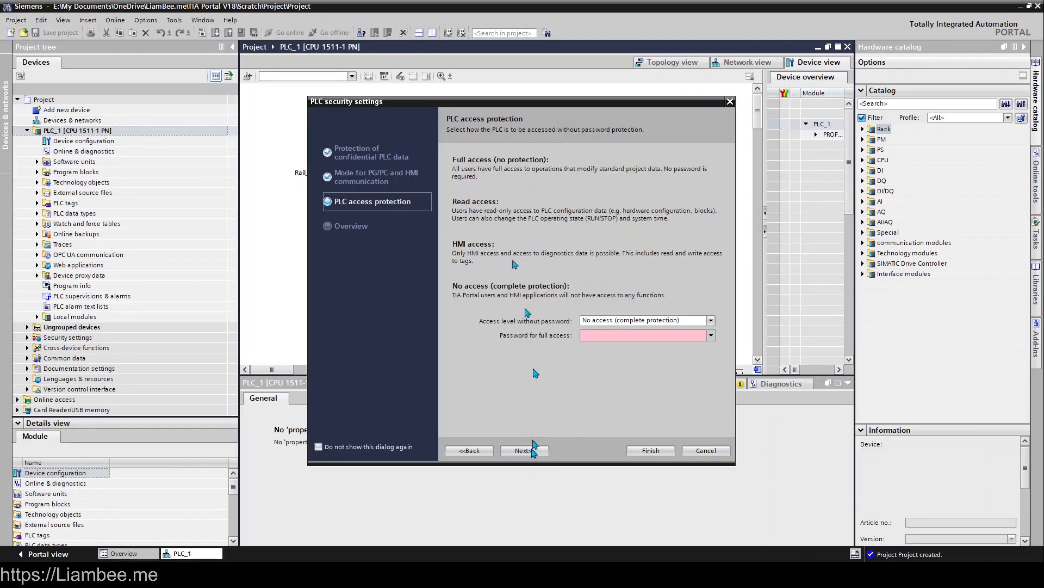
mouse_move(652, 244)
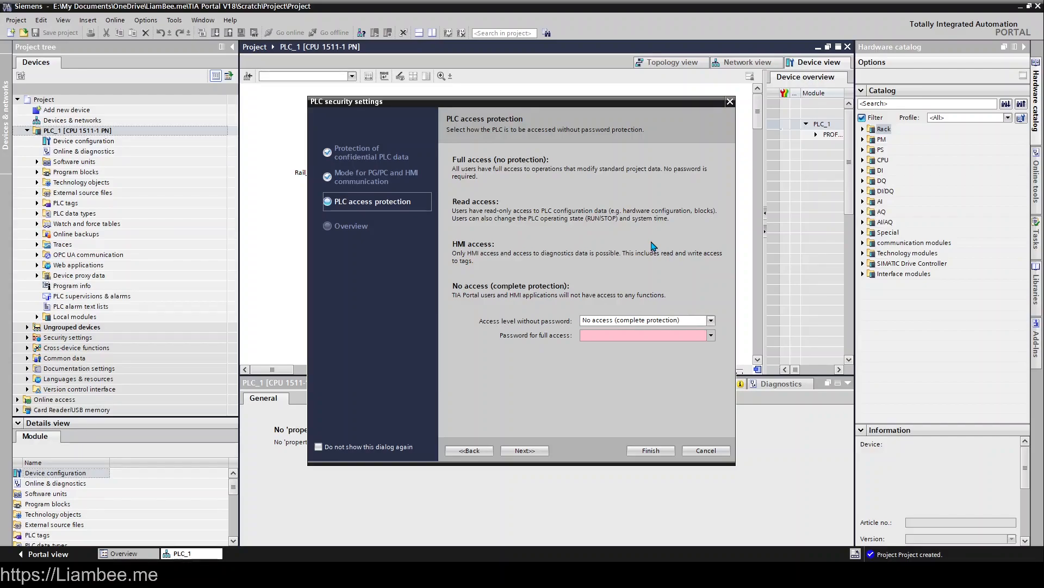
mouse_move(513, 272)
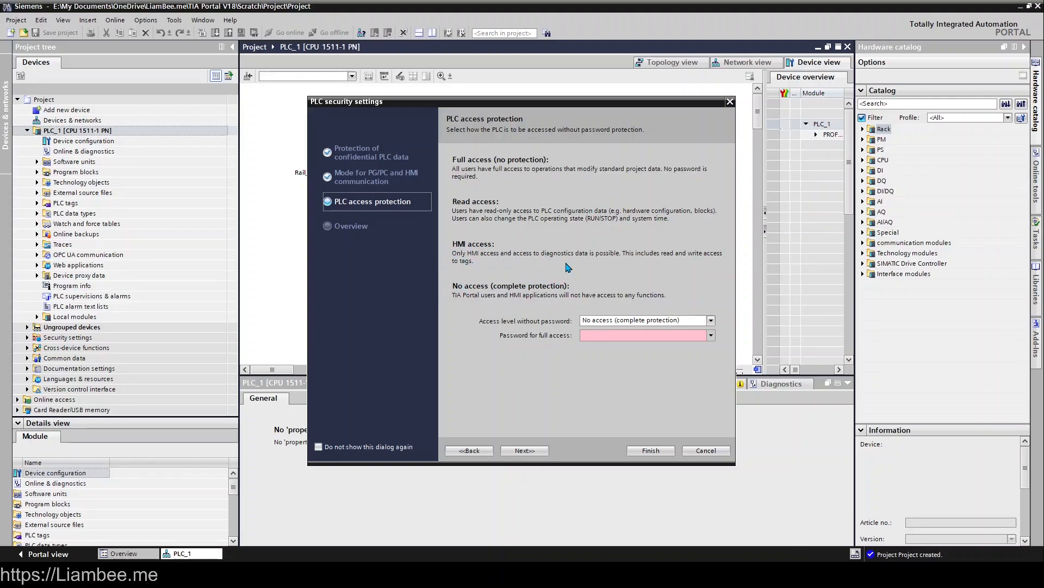
Set access level without password to 'Full access (no protection)' and proceed to the overview
click(709, 320)
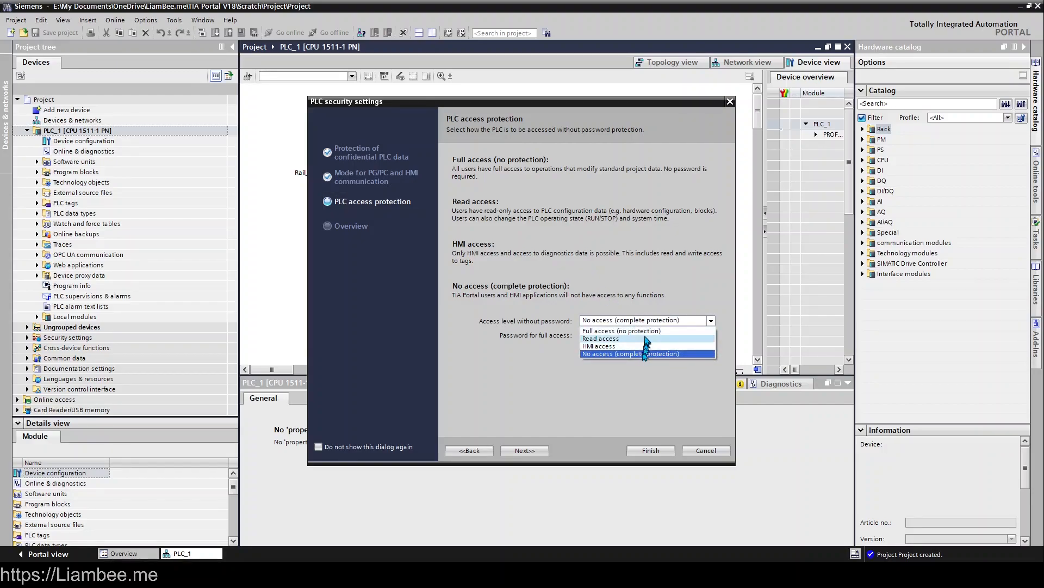
click(621, 331)
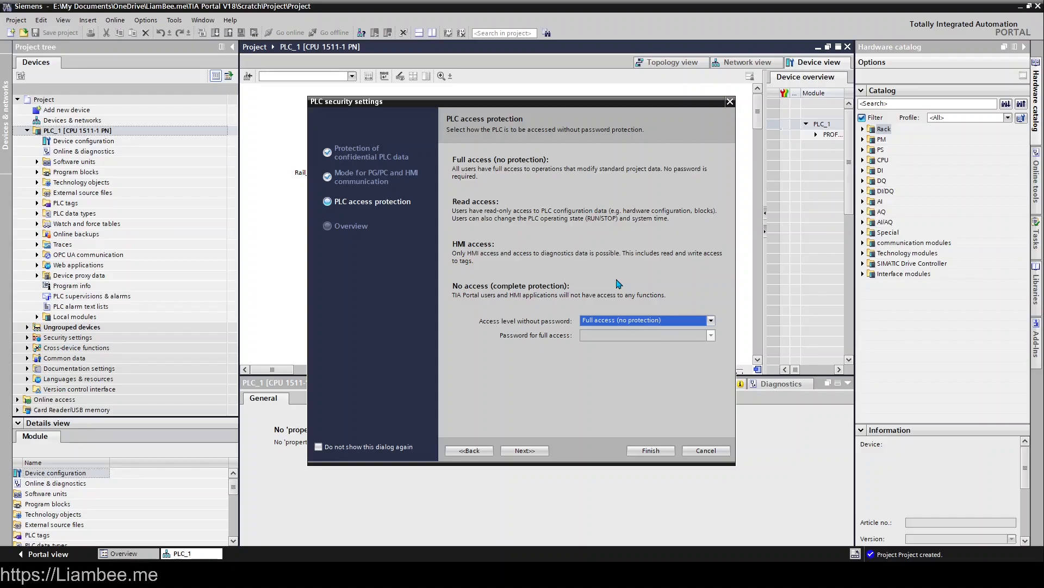
click(524, 450)
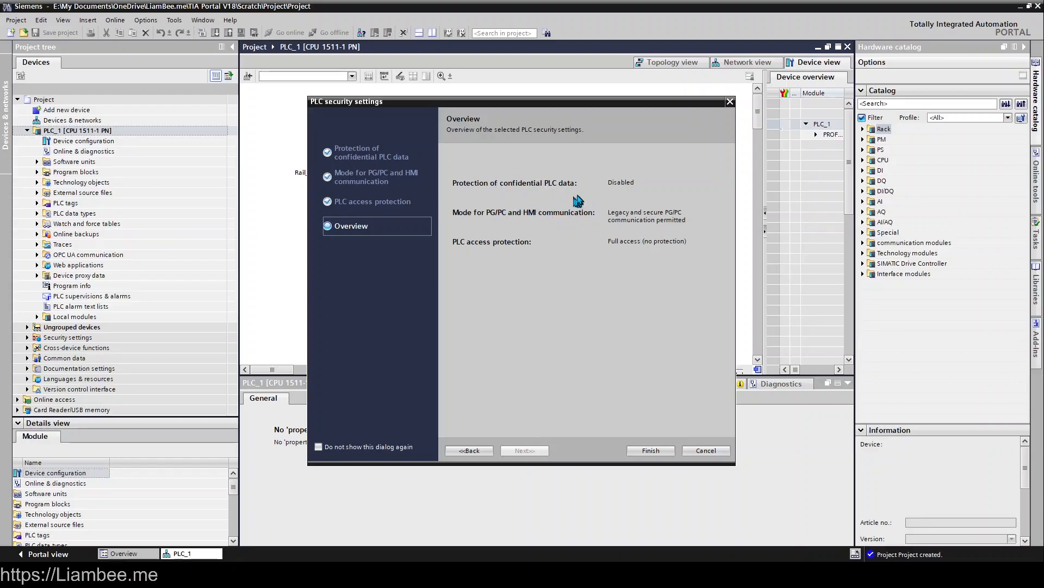
mouse_move(624, 223)
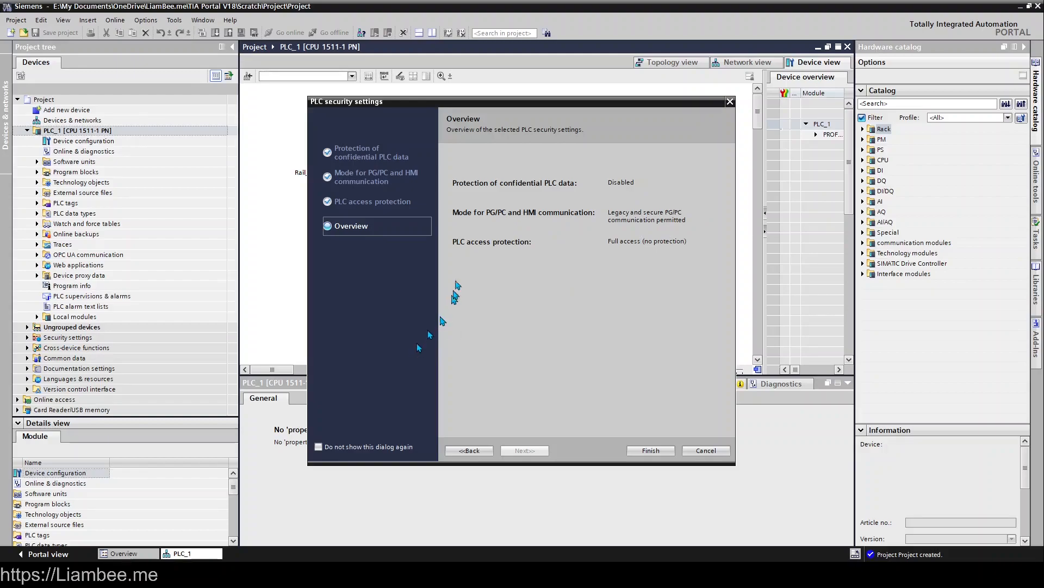
mouse_move(623, 299)
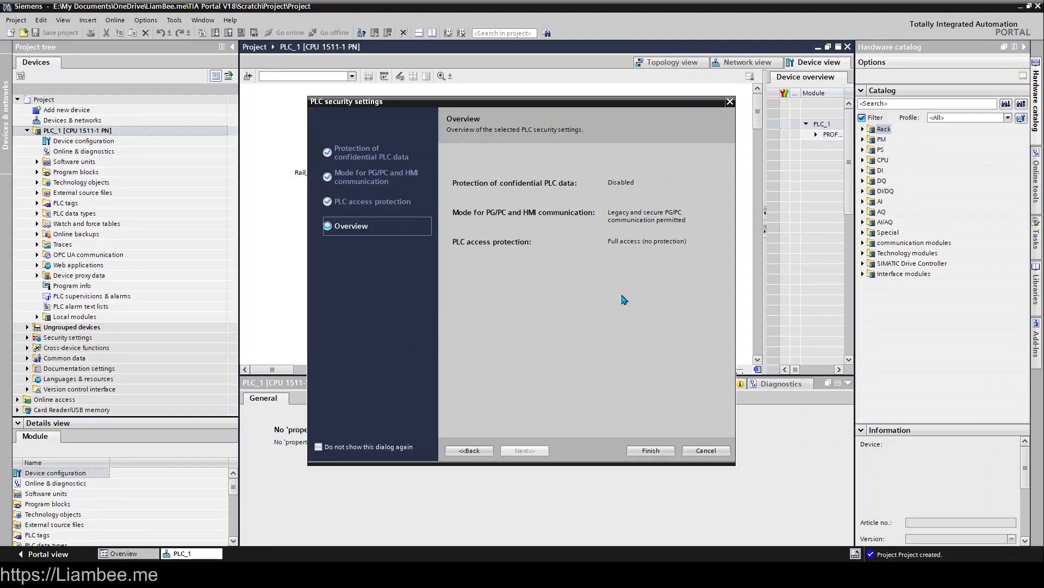
mouse_move(621, 304)
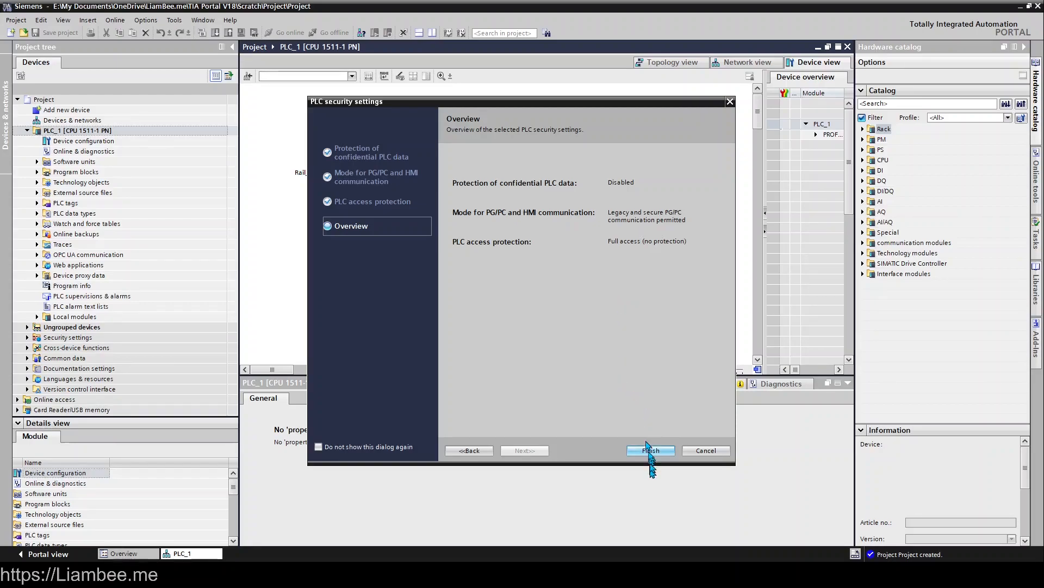
Finish the wizard, applying the security settings and leaving PLC_1 in its device view
click(649, 450)
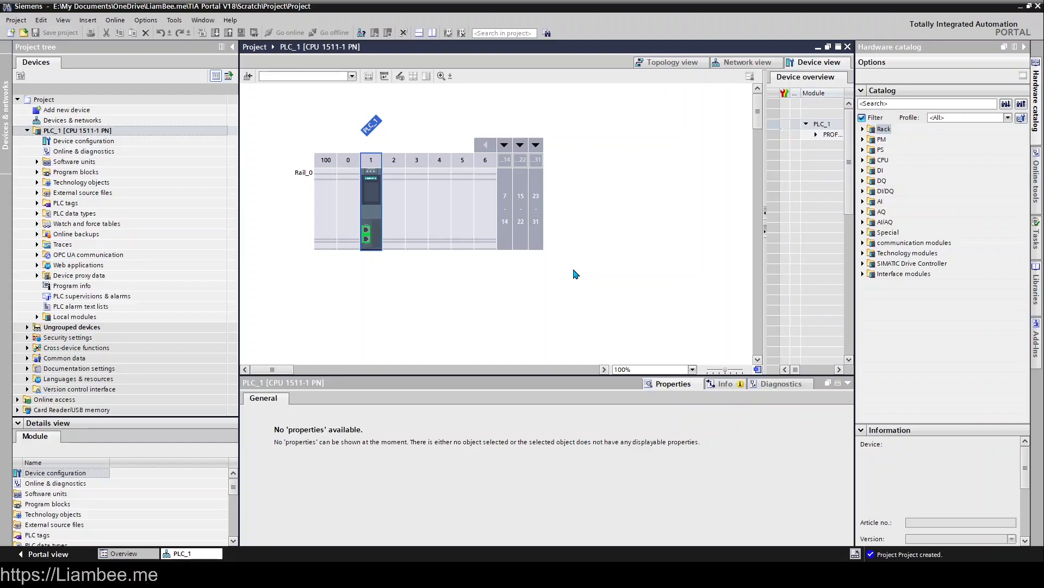